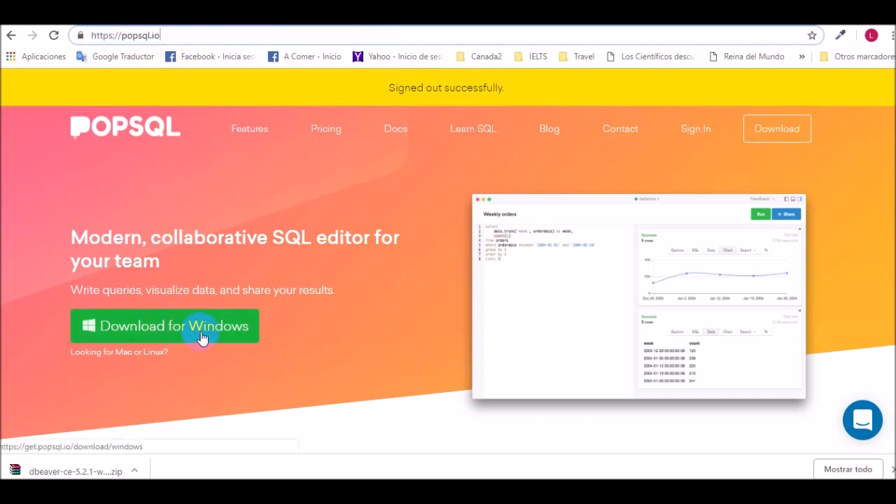
pyautogui.moveTo(407, 343)
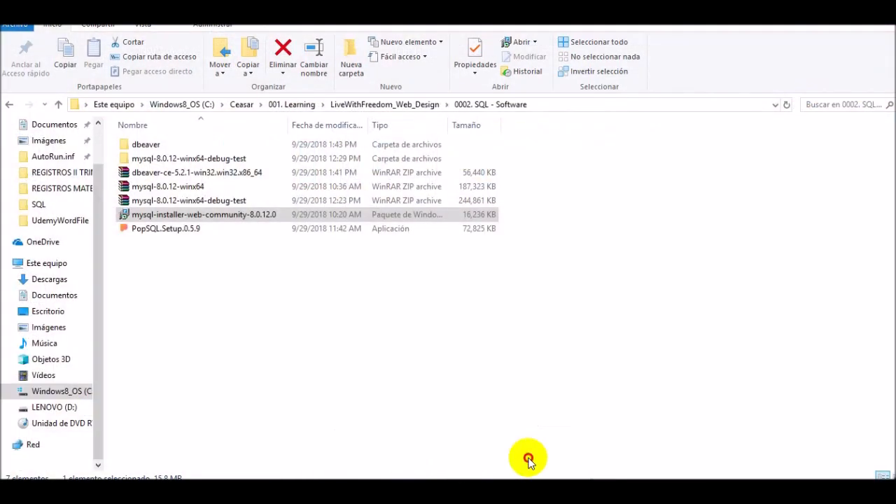
# Launch PopSQL.Setup.0.5.9 from the SQL software folder and accept the 'PopSQL is running' notice
pyautogui.click(165, 228)
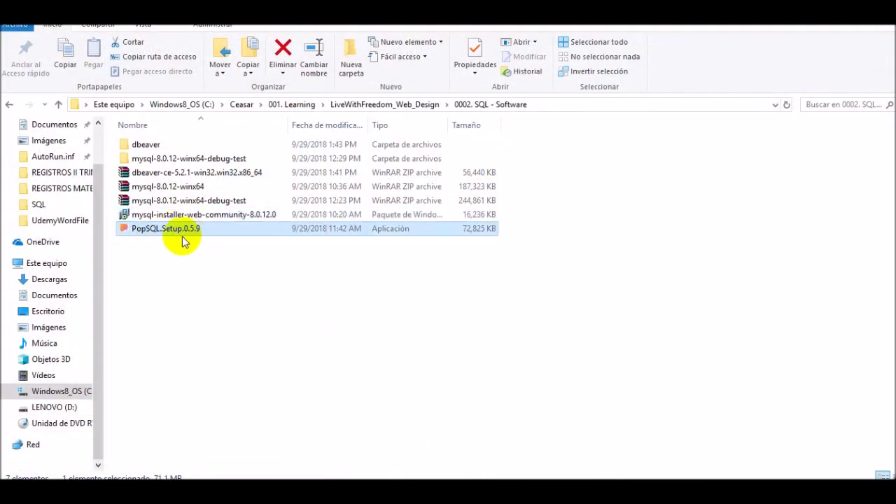
pyautogui.moveTo(193, 238)
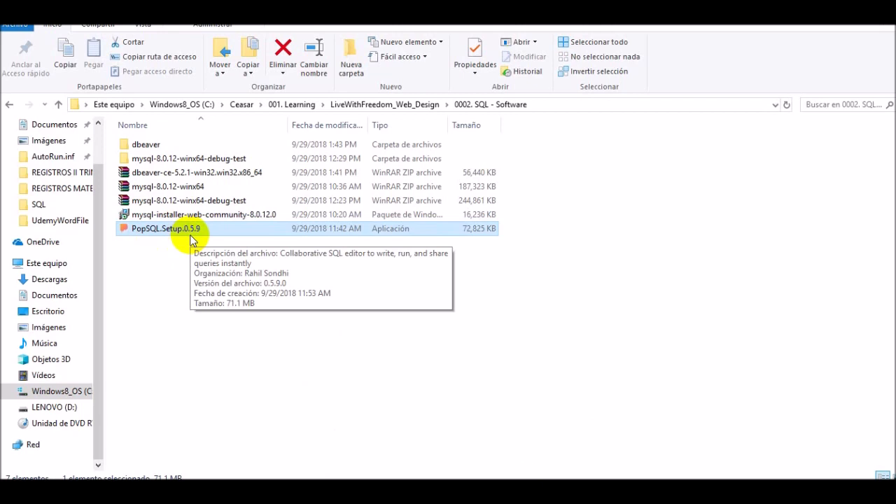
pyautogui.moveTo(316, 259)
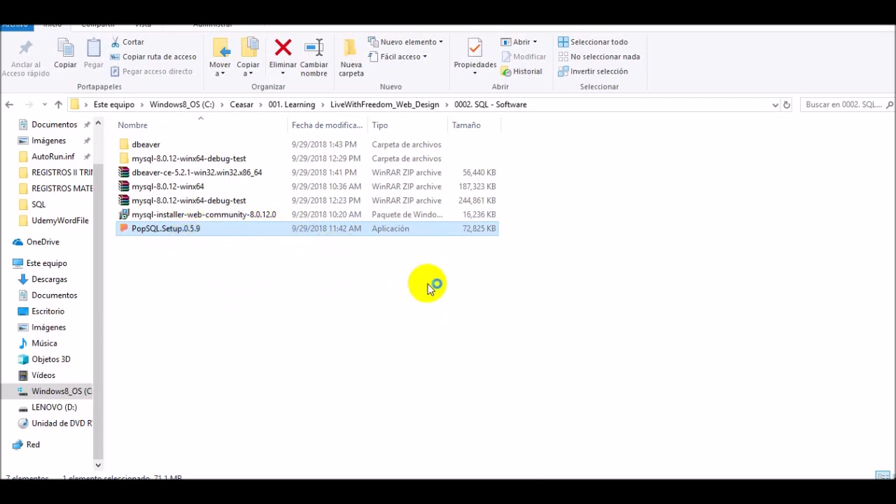
pyautogui.doubleClick(166, 228)
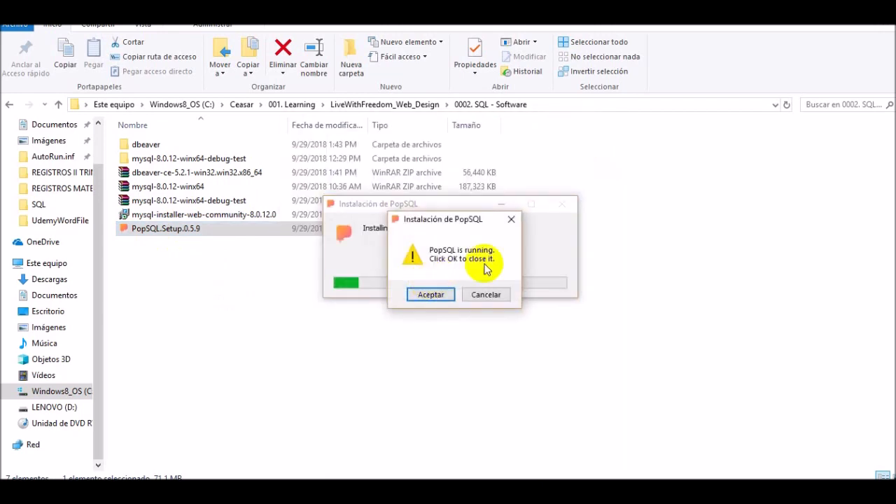
pyautogui.click(430, 294)
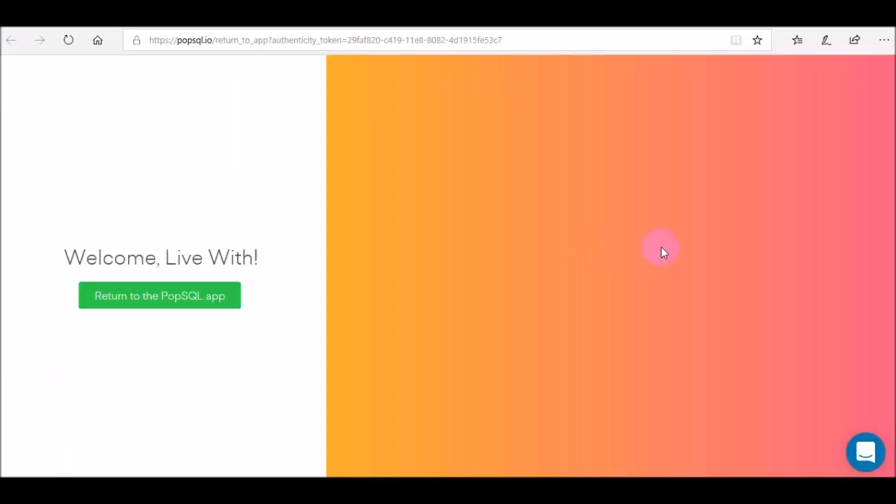
pyautogui.moveTo(343, 427)
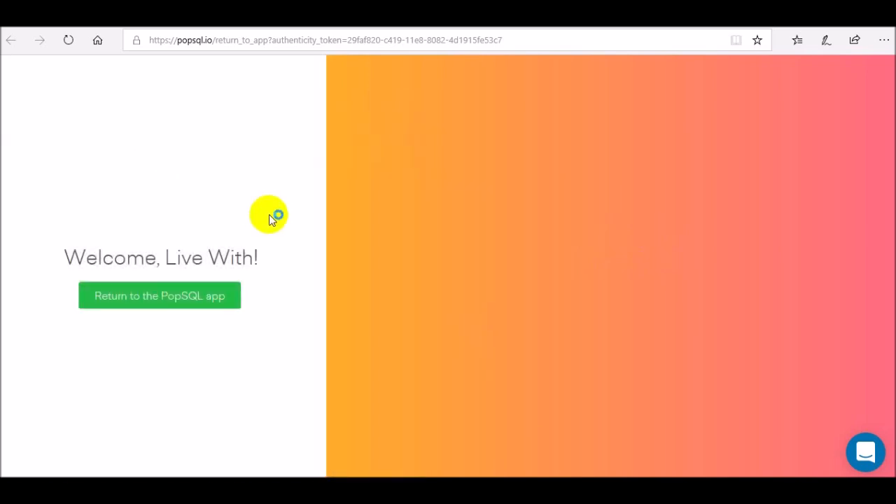
# Use 'Return to the PopSQL app' on the popsql.io welcome page
pyautogui.click(160, 294)
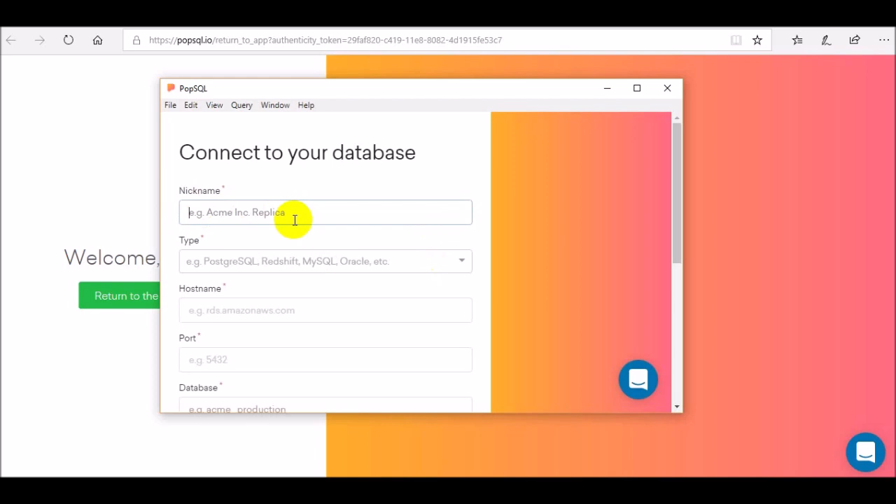
# Fill the connection form with nickname freedom, type MySQL and hostname localhost
pyautogui.write('free')
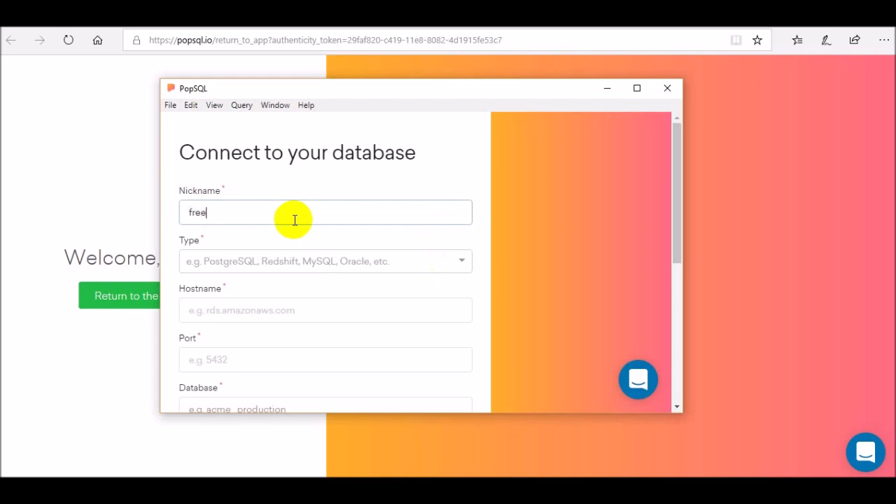
pyautogui.write('dom')
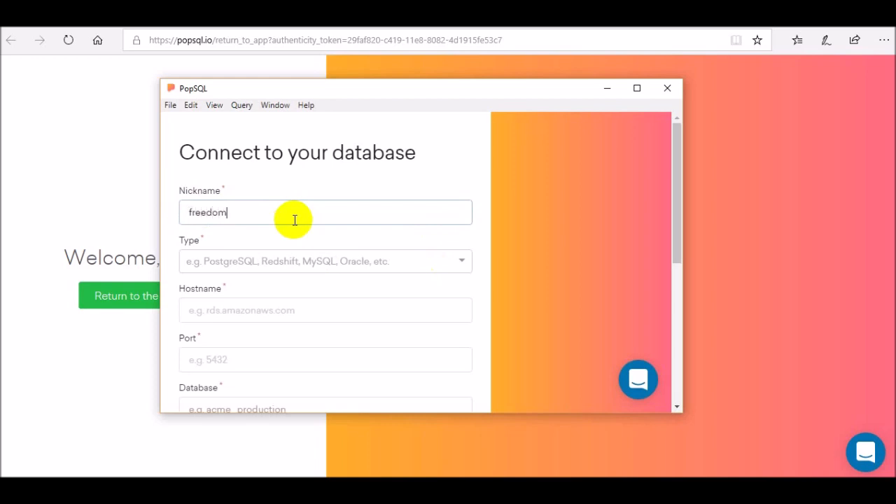
pyautogui.moveTo(275, 268)
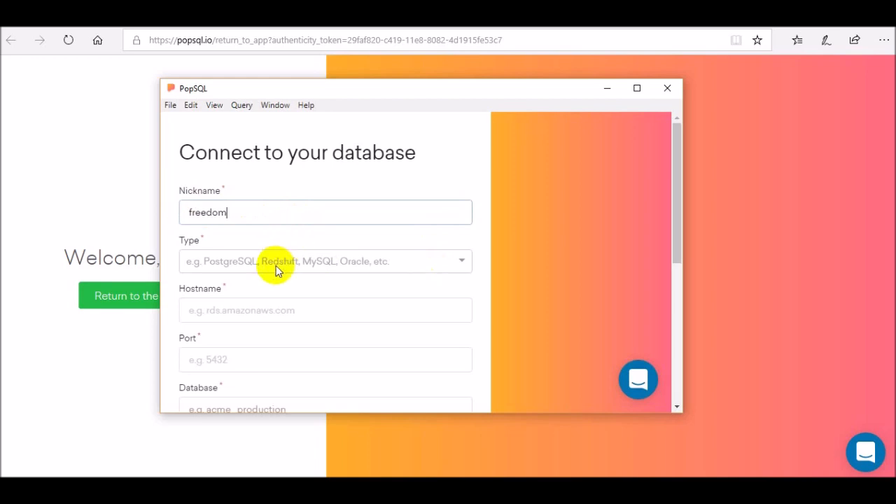
pyautogui.click(325, 262)
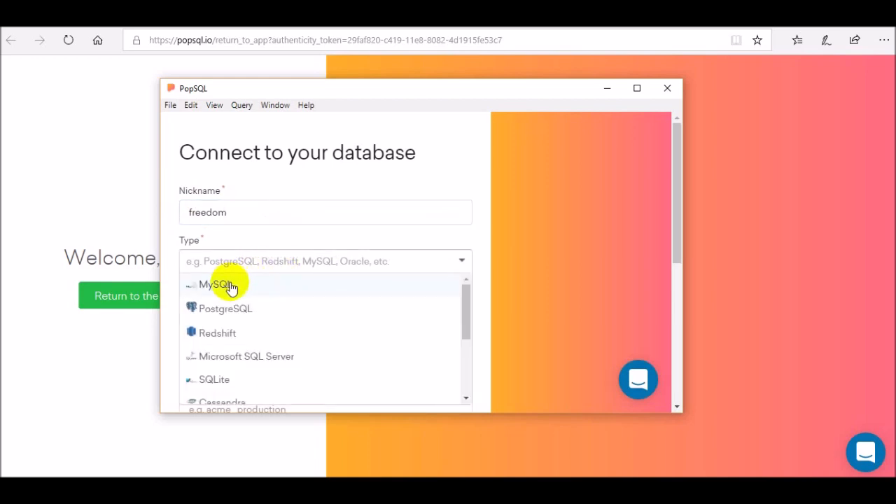
pyautogui.click(216, 284)
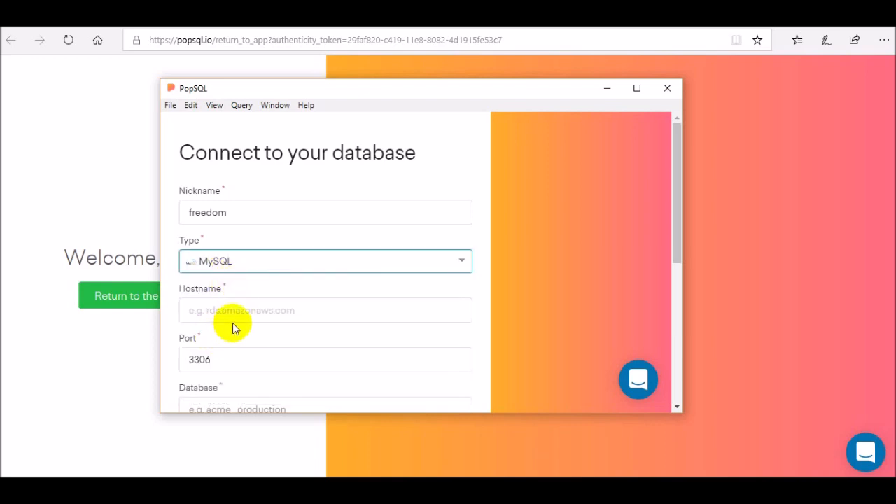
pyautogui.click(325, 311)
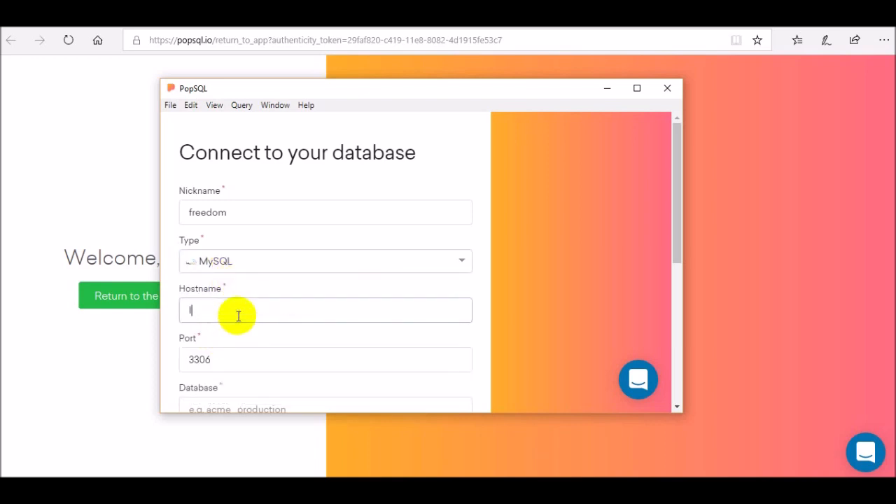
pyautogui.write('localhost')
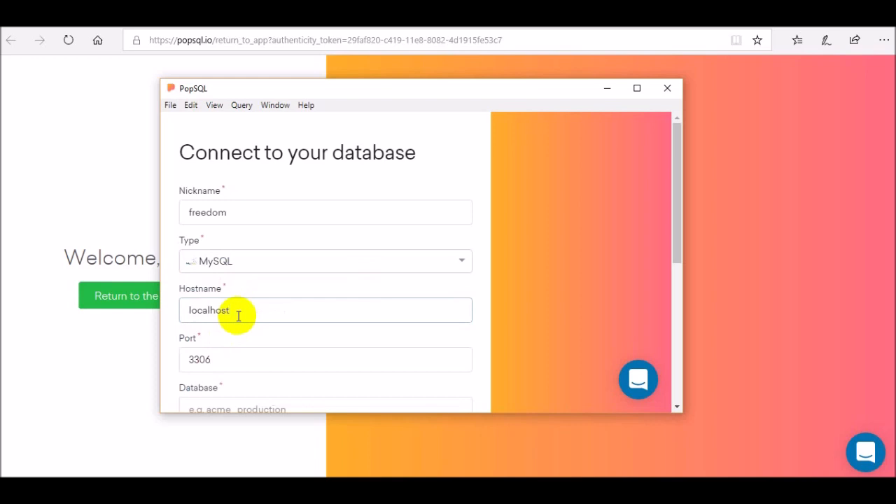
pyautogui.scroll(-3)
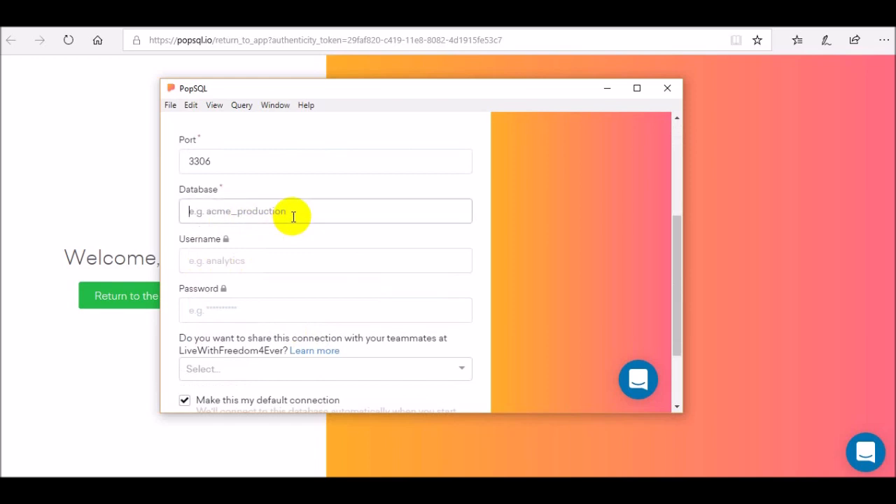
# Enter database freedom, username root and the password, then reach the sharing options
pyautogui.write('freedom')
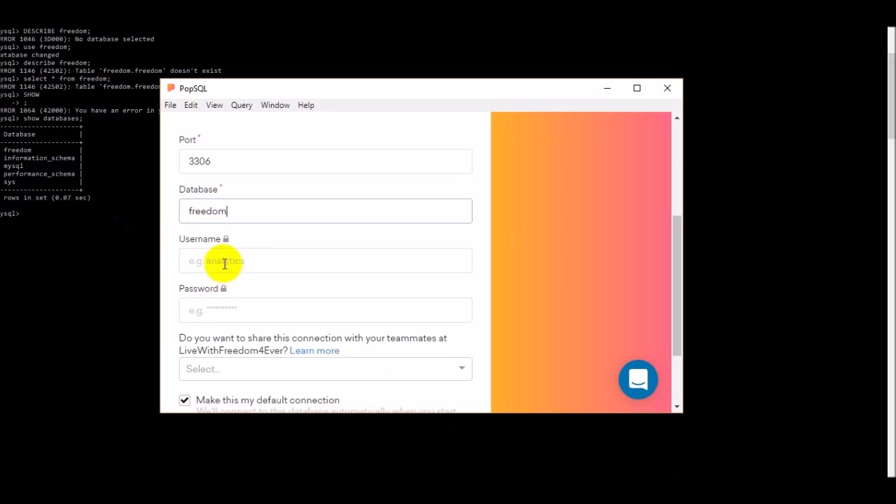
pyautogui.write('root')
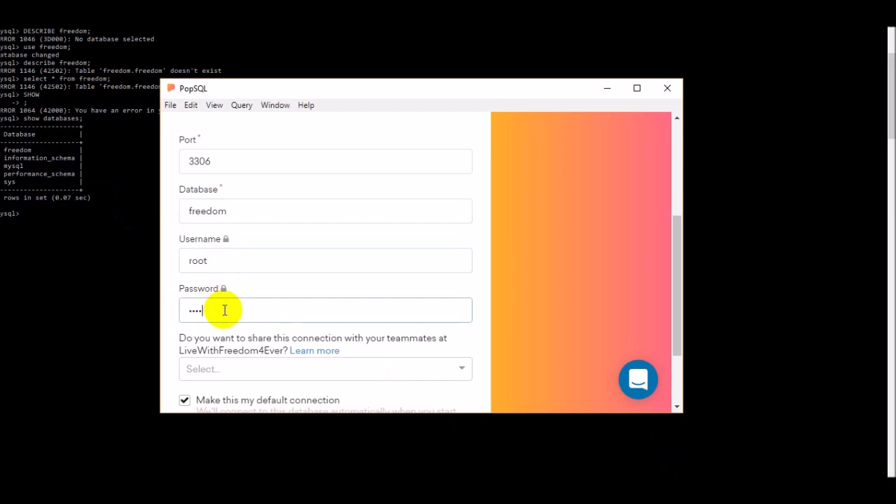
pyautogui.write('password')
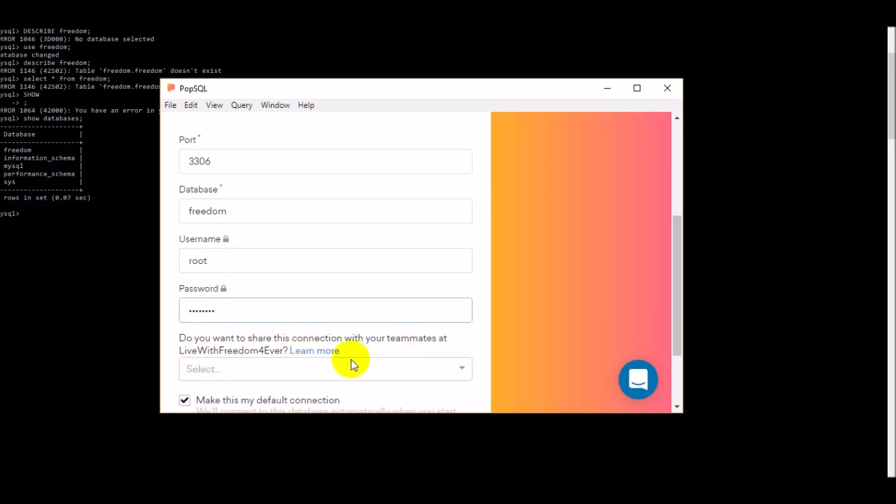
pyautogui.moveTo(509, 353)
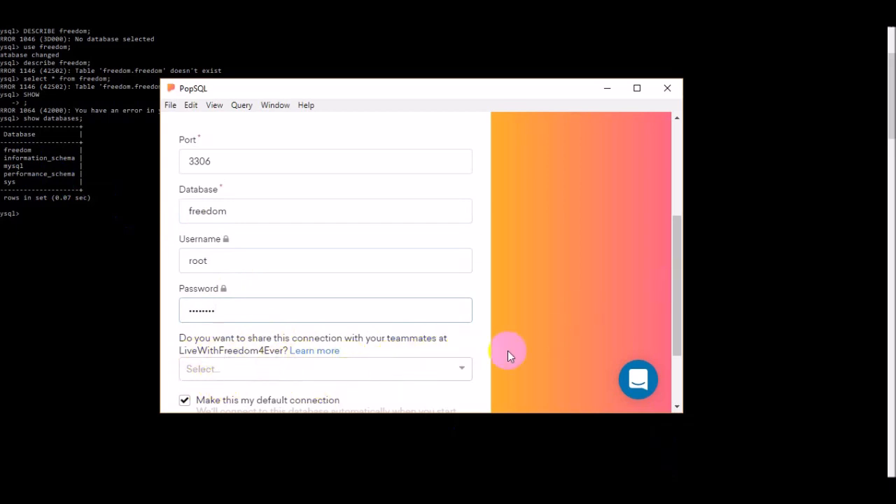
pyautogui.click(322, 370)
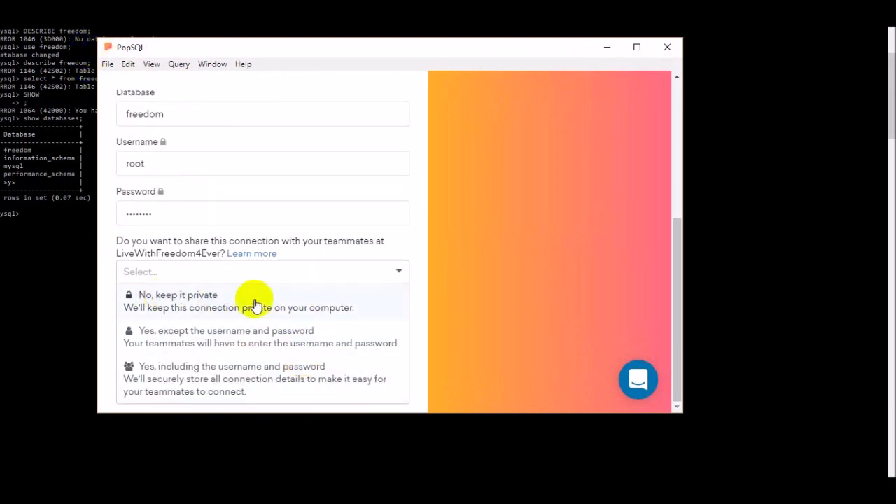
pyautogui.moveTo(311, 219)
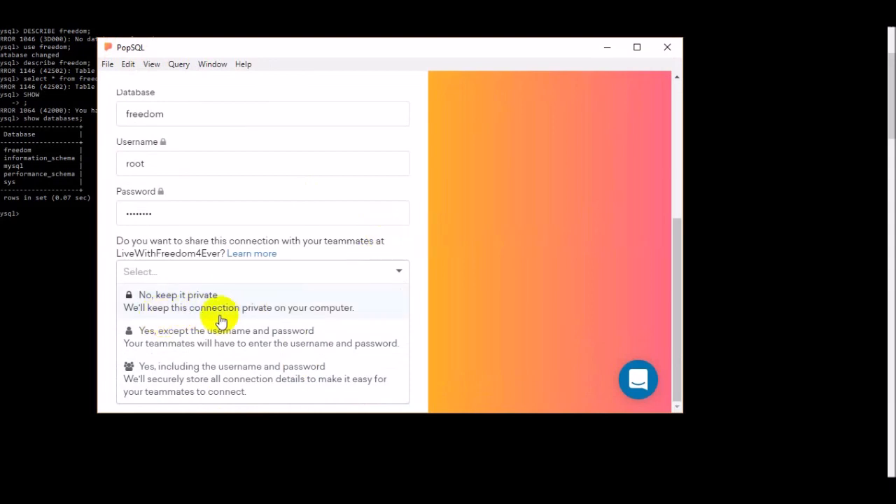
pyautogui.moveTo(277, 316)
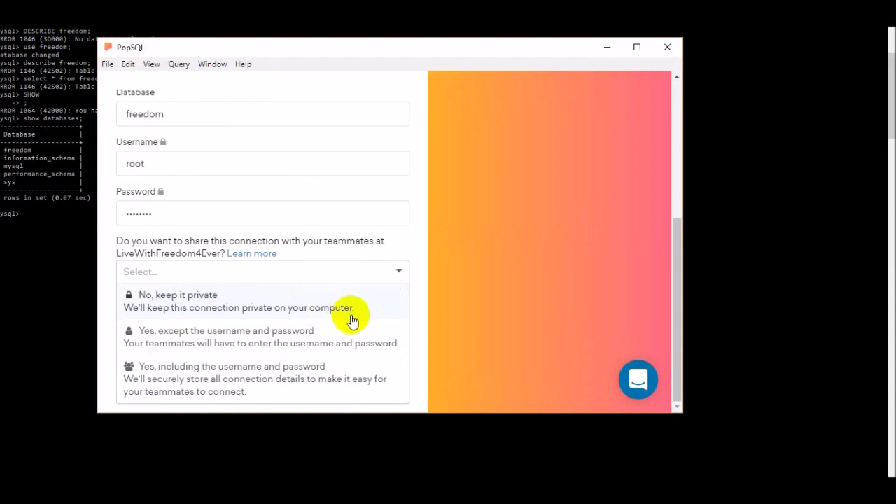
pyautogui.moveTo(324, 311)
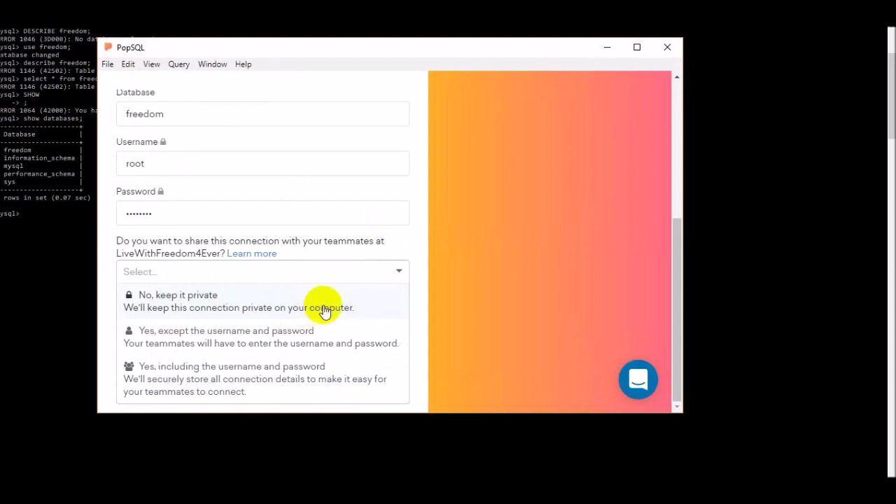
pyautogui.moveTo(240, 343)
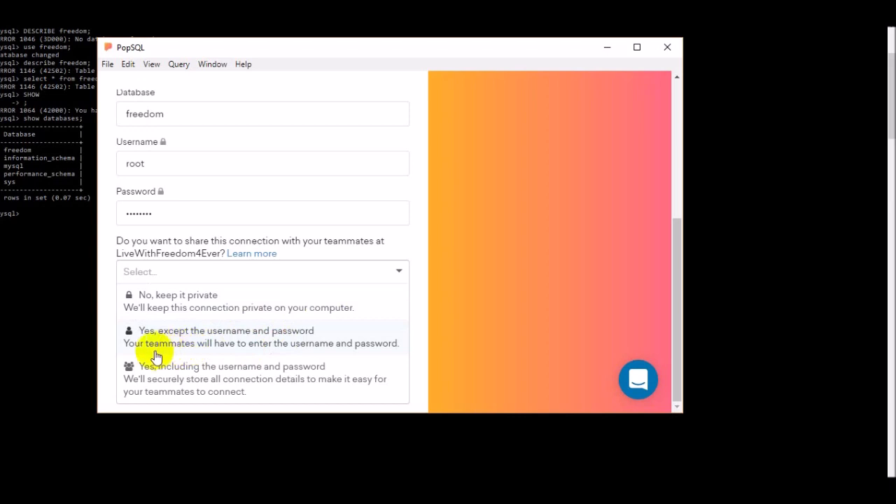
pyautogui.moveTo(330, 356)
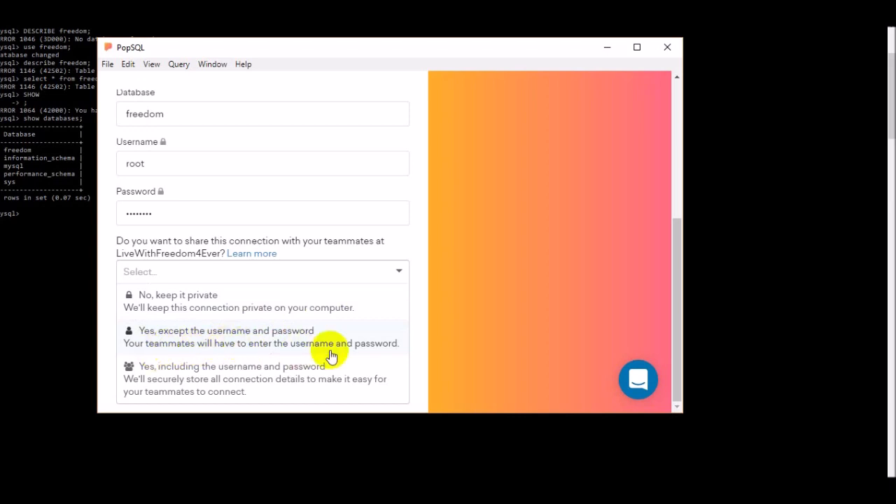
# Choose 'No, keep it private' and connect to the freedom database, landing in the Scratchpad
pyautogui.click(177, 294)
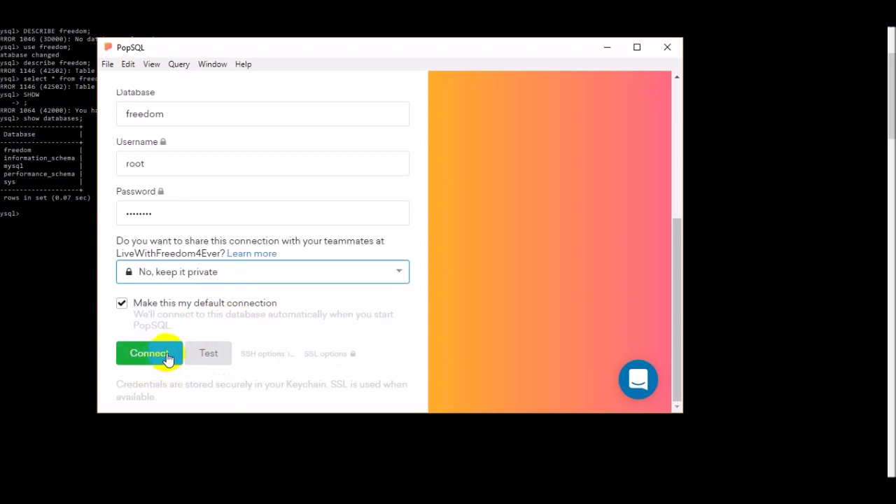
pyautogui.click(149, 353)
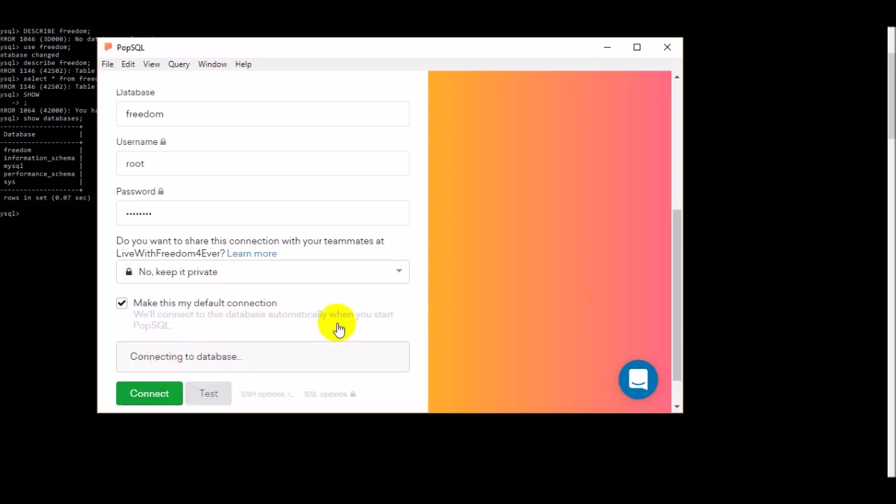
pyautogui.click(149, 392)
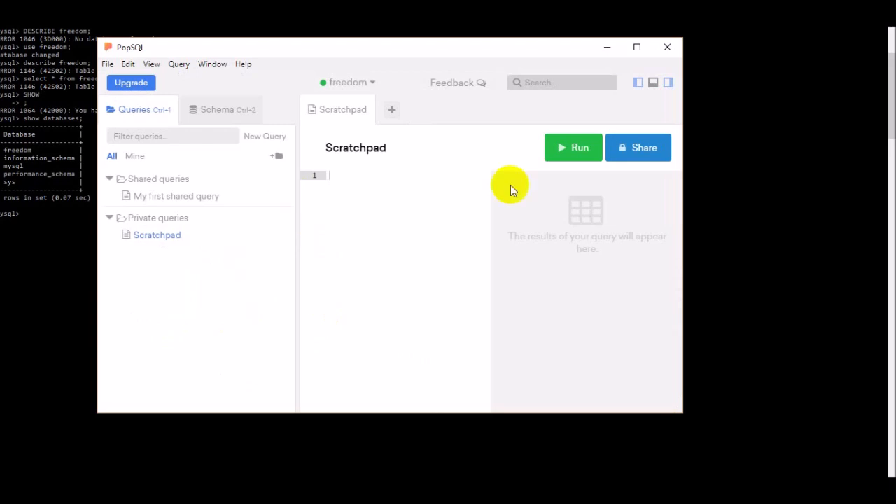
pyautogui.moveTo(420, 129)
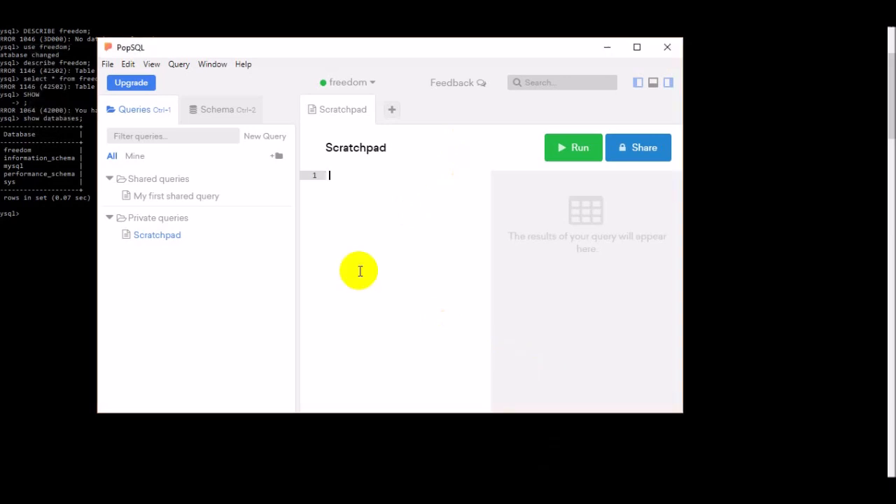
# Type show databases; in the Scratchpad and select the whole line
pyautogui.write('show databases')
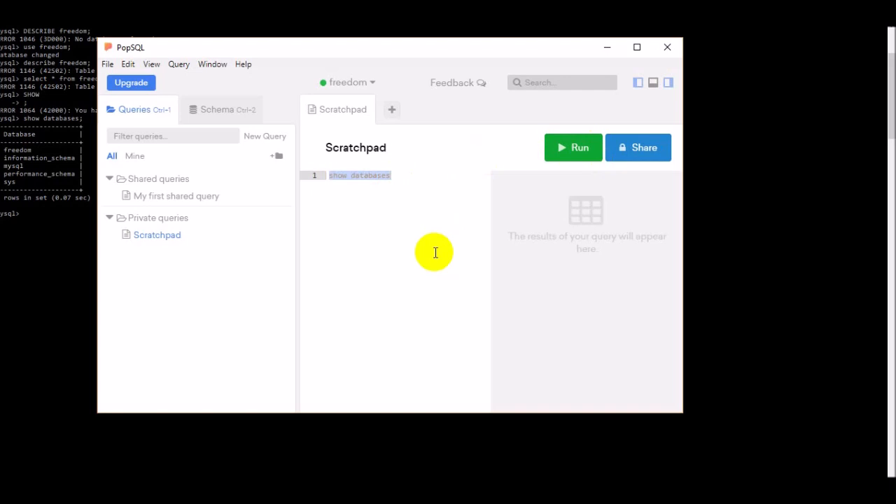
pyautogui.click(391, 175)
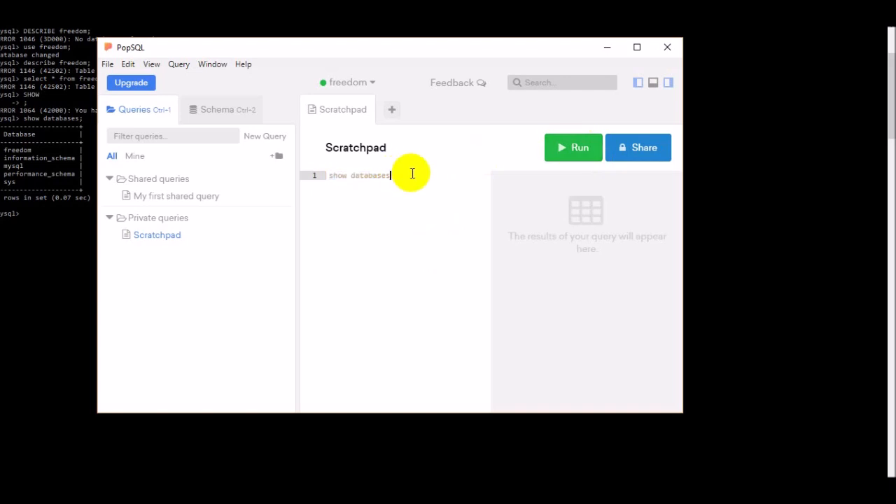
pyautogui.tripleClick(357, 175)
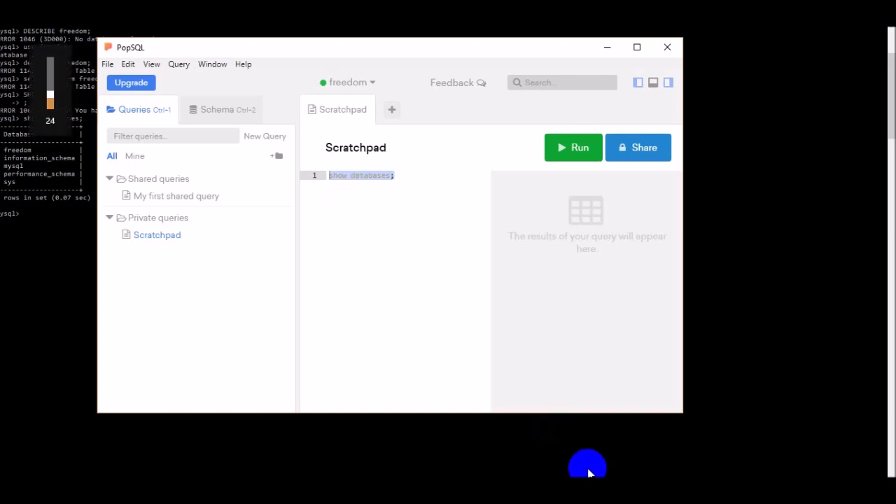
# Run the CREATE TABLE student statement and dismiss the earlier Failed result card
pyautogui.click(574, 147)
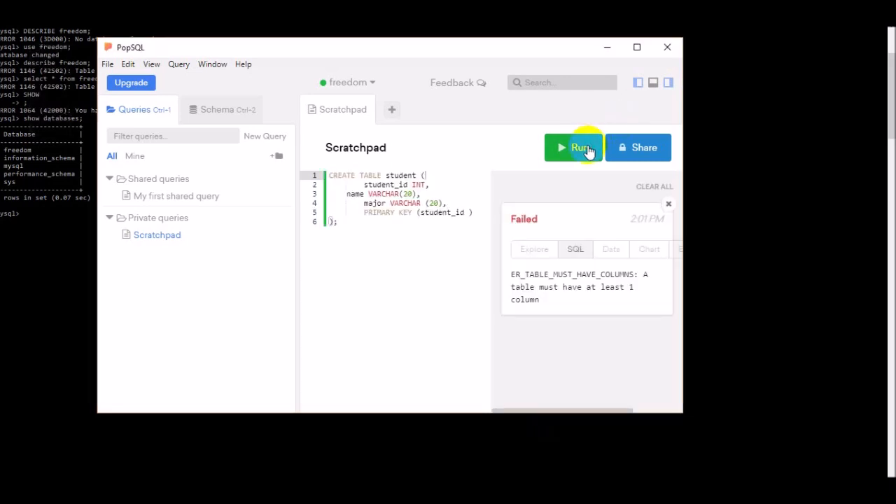
pyautogui.click(574, 147)
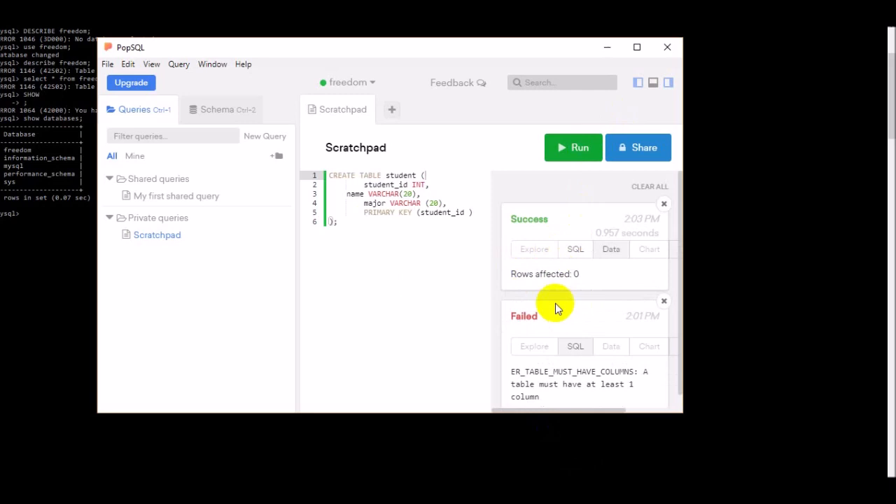
pyautogui.moveTo(593, 316)
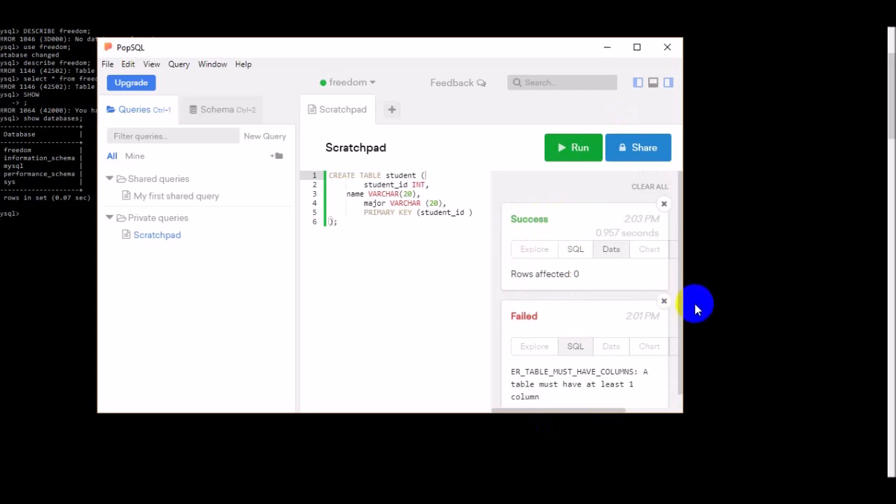
pyautogui.click(664, 301)
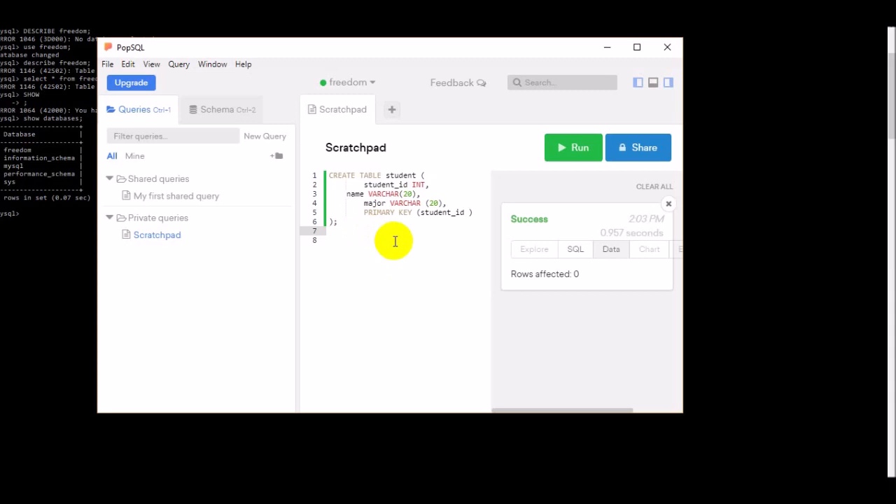
# Write describe student; on a new line using the autocomplete suggestion and run it
pyautogui.click(333, 230)
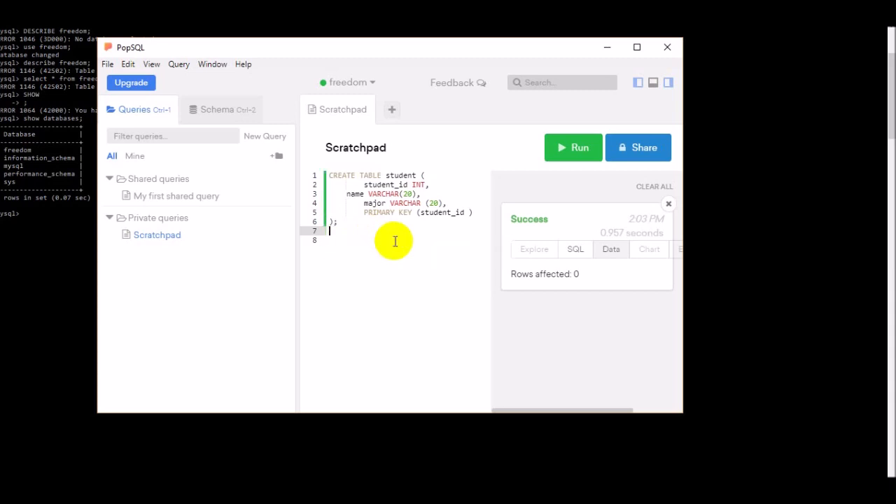
pyautogui.write('desc')
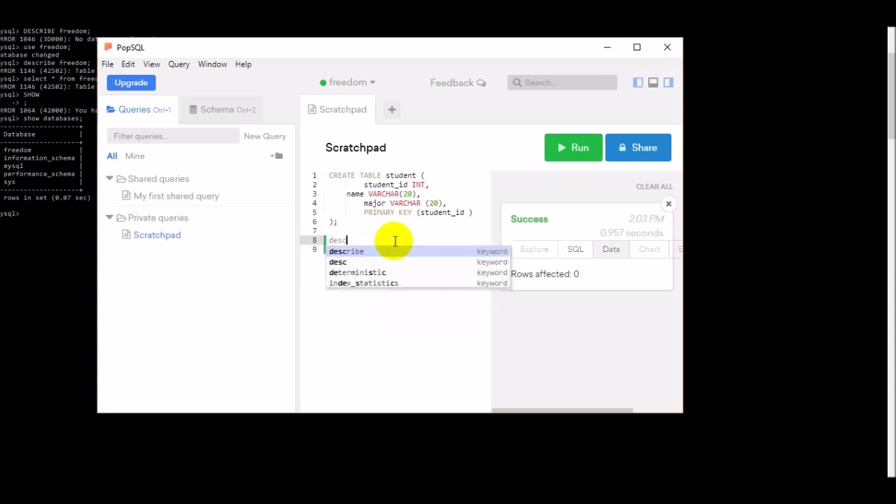
pyautogui.click(346, 251)
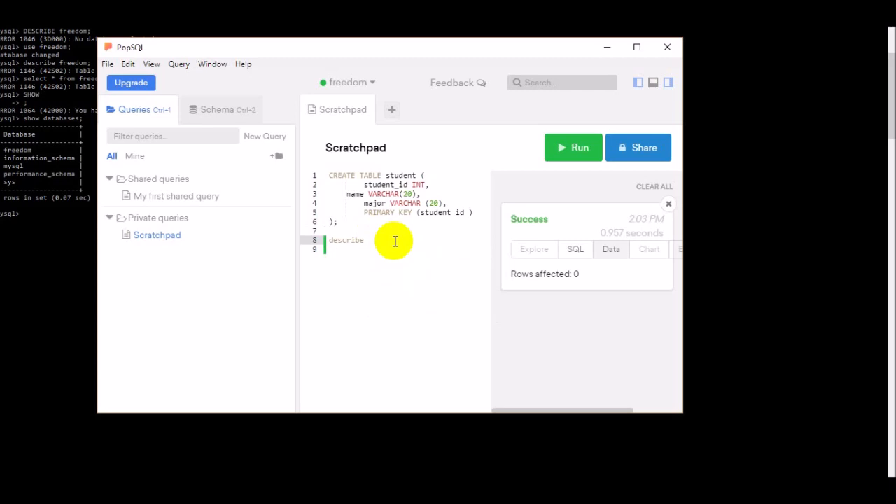
pyautogui.write('student')
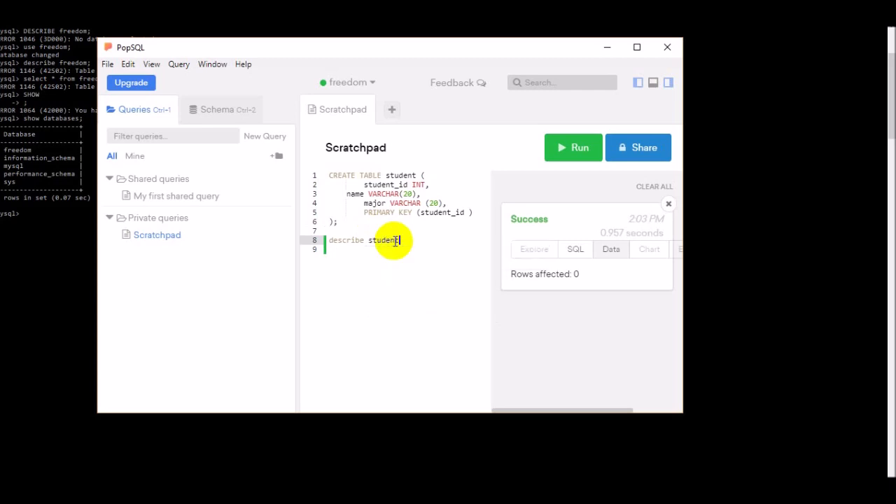
pyautogui.write(';')
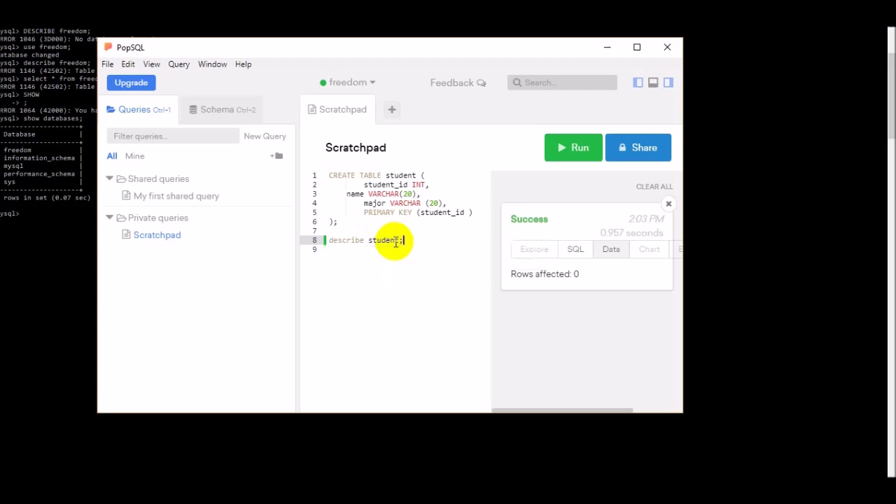
pyautogui.click(572, 147)
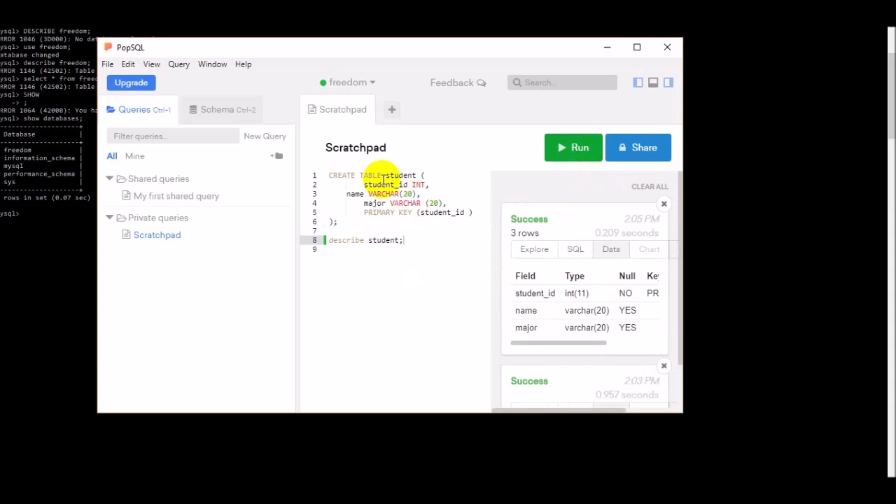
pyautogui.moveTo(459, 241)
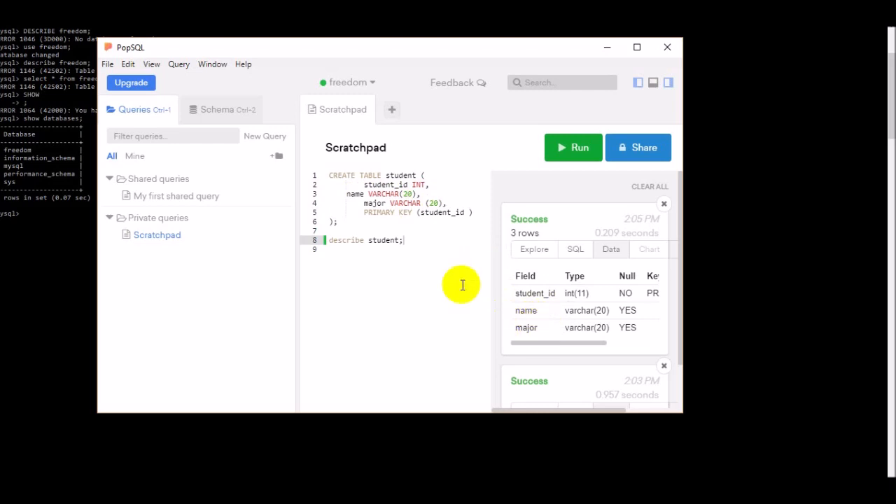
pyautogui.moveTo(625, 347)
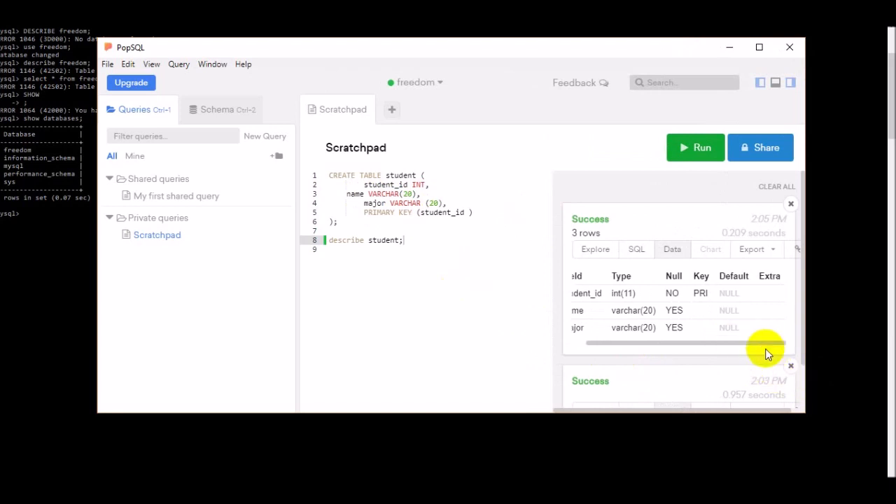
pyautogui.moveTo(703, 308)
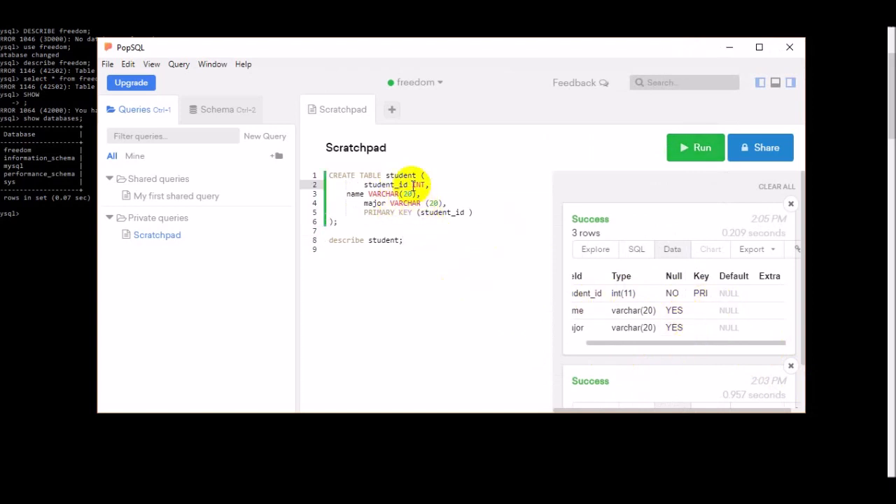
# Review the describe student results showing Field, Type, Null, Key, Default and Extra columns
pyautogui.click(419, 175)
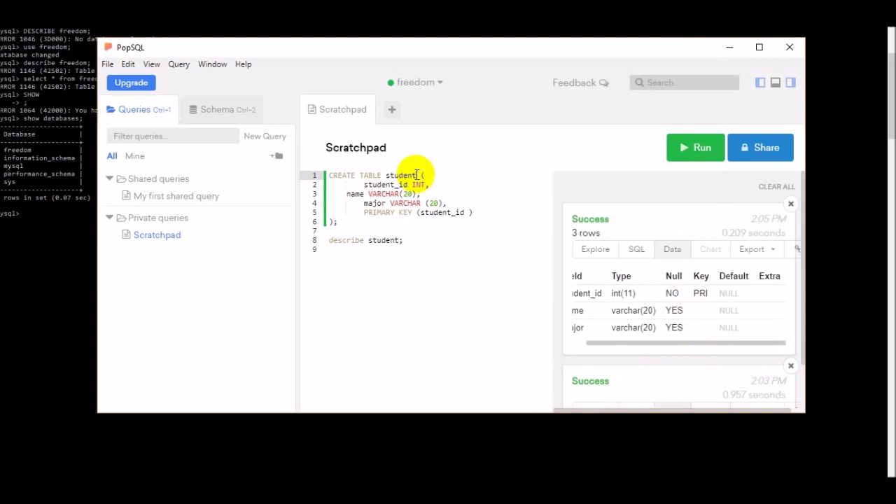